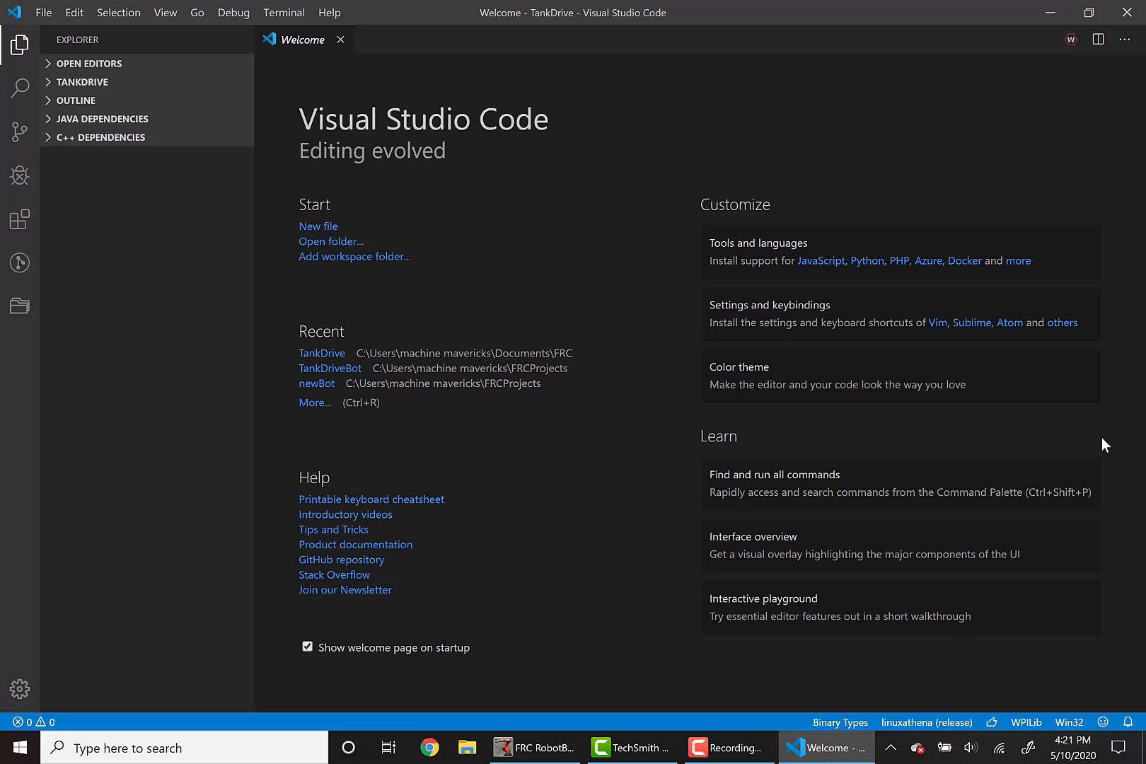
pyautogui.moveTo(1058, 58)
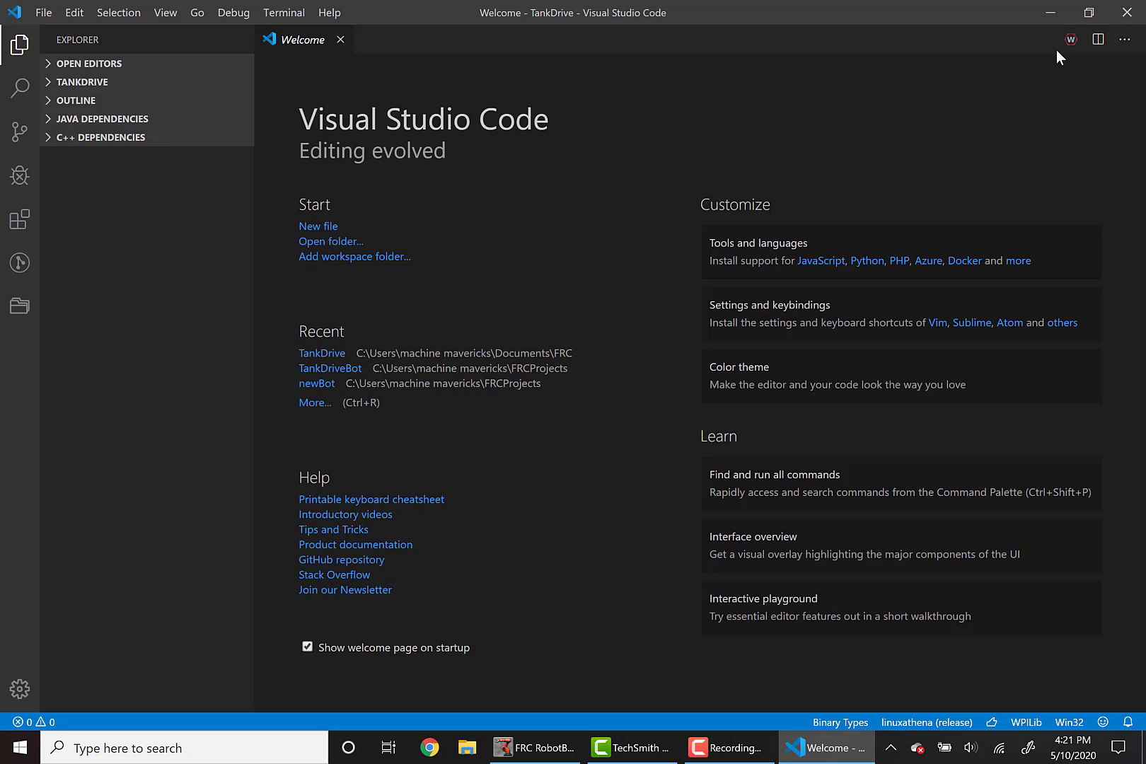
pyautogui.moveTo(1070, 40)
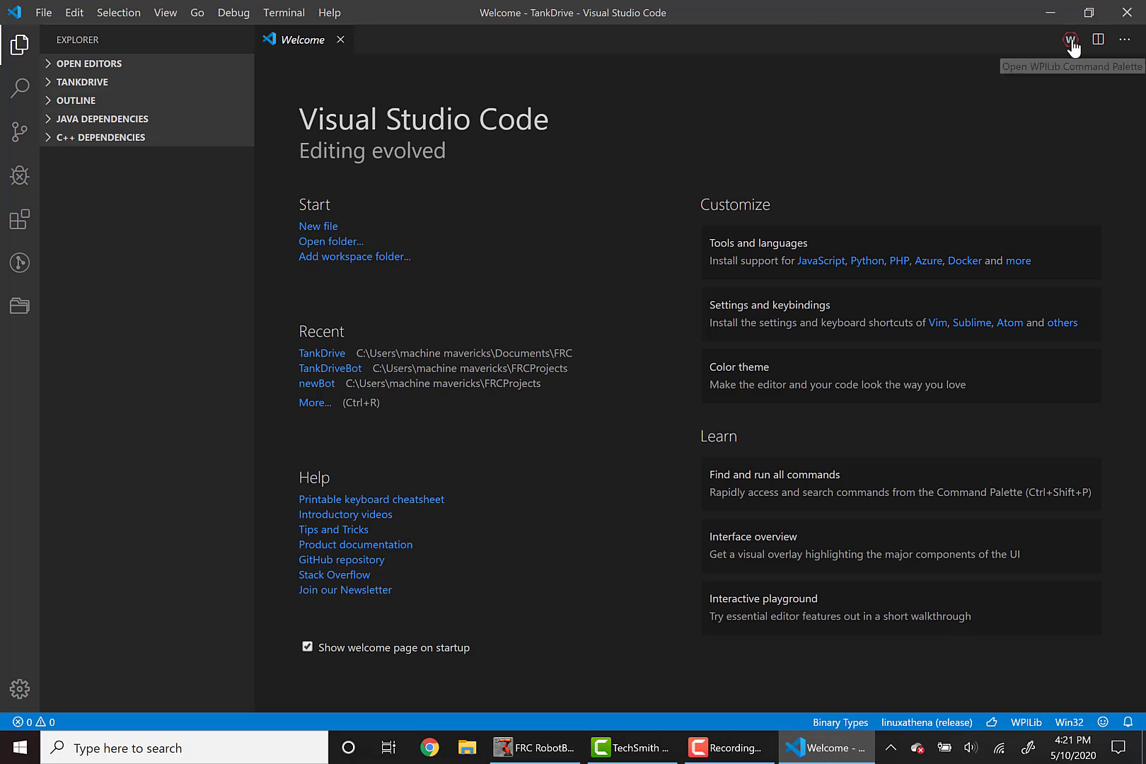
# Step: Start a new WPILib project based on the C++ Motor Controller example
pyautogui.click(1070, 39)
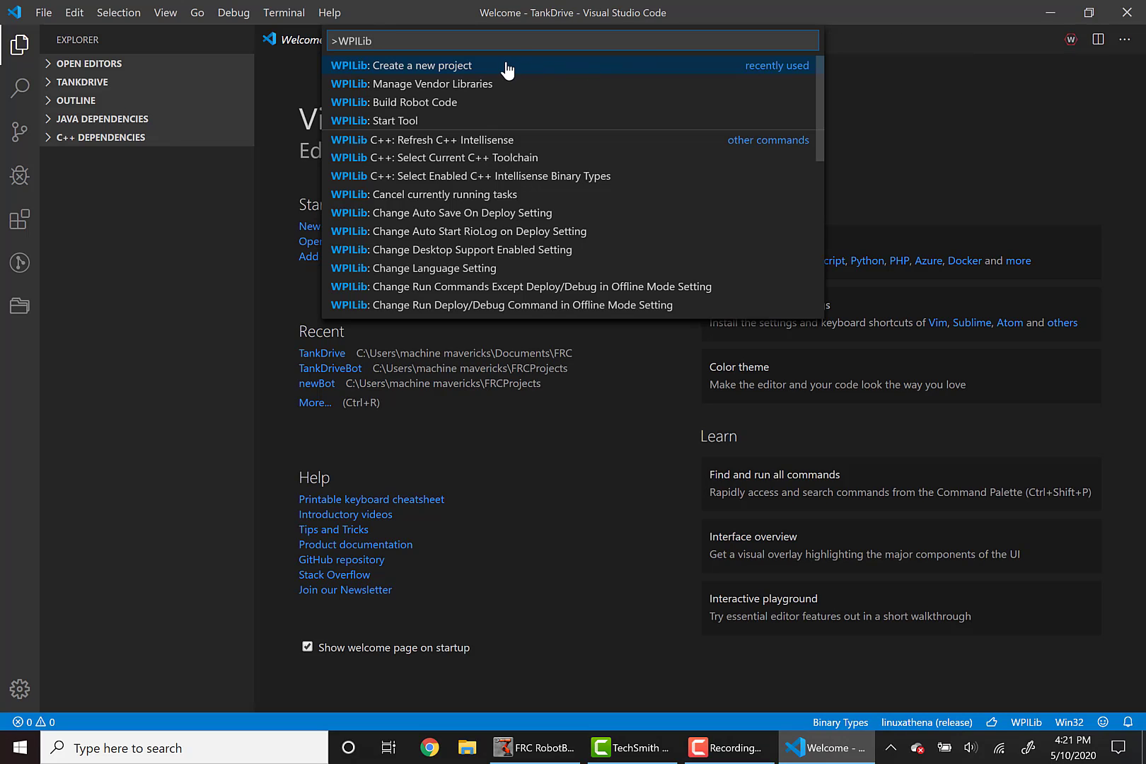
pyautogui.click(421, 65)
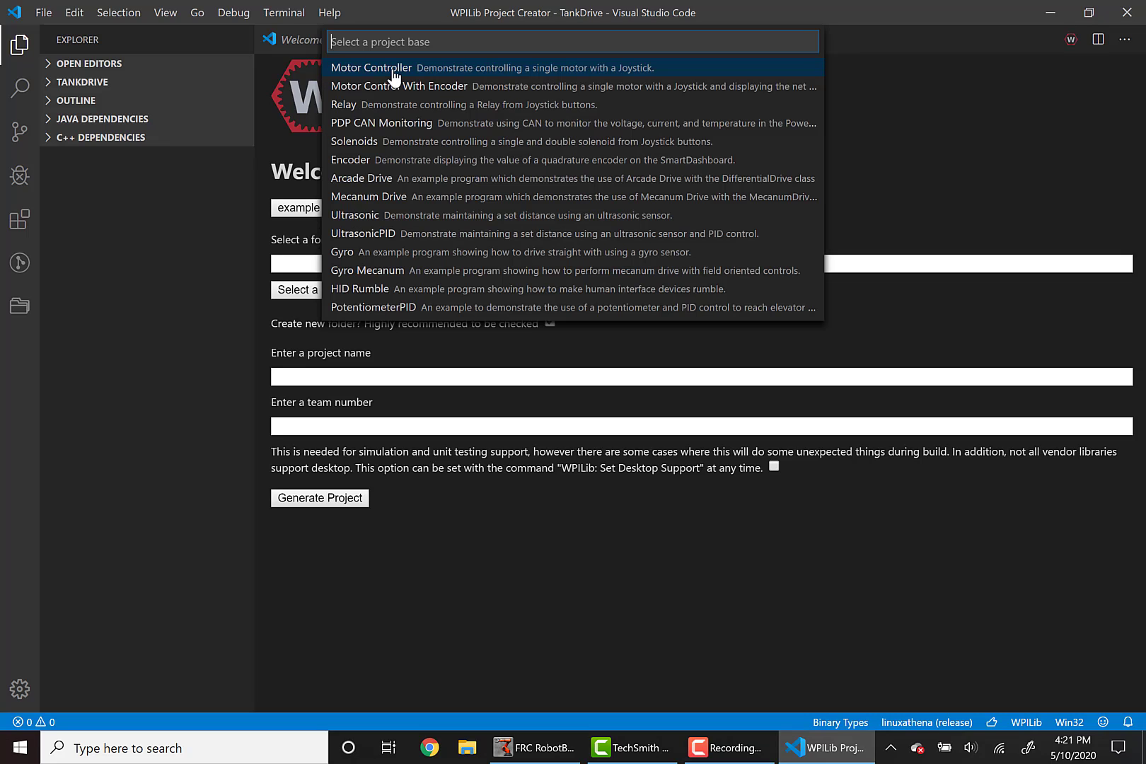
pyautogui.click(370, 68)
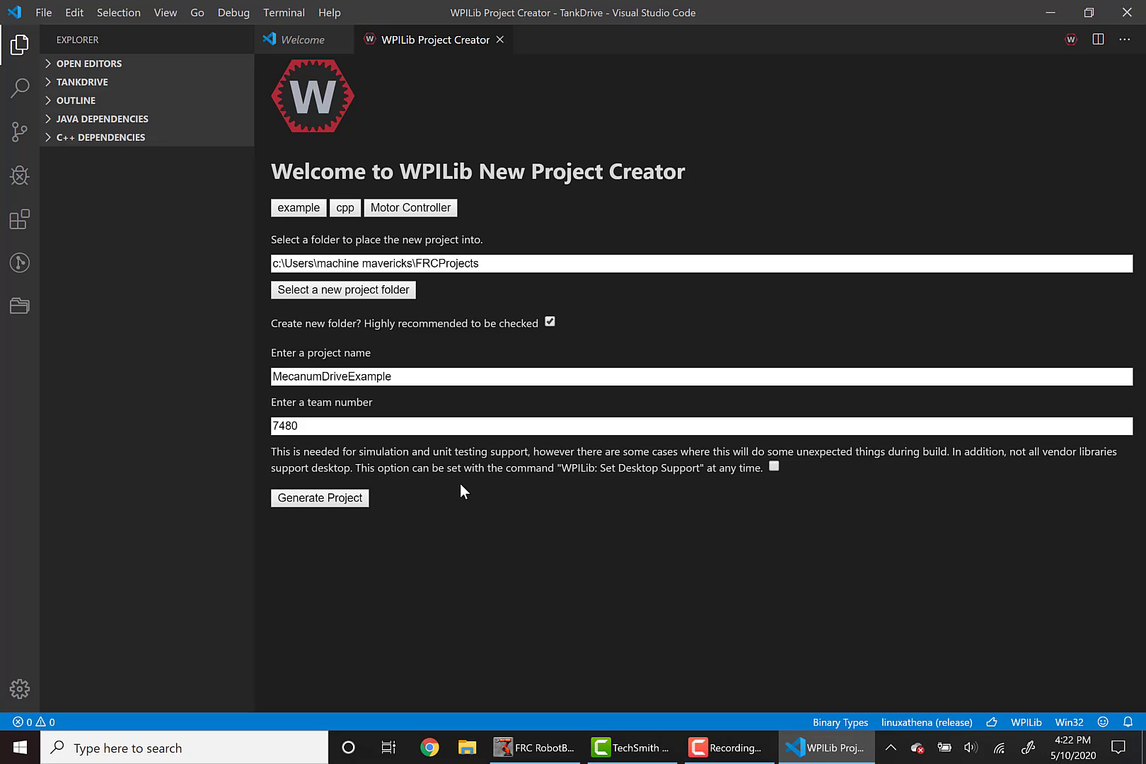
# Step: Generate the MecanumDriveExample project from the filled-in project creator
pyautogui.click(320, 498)
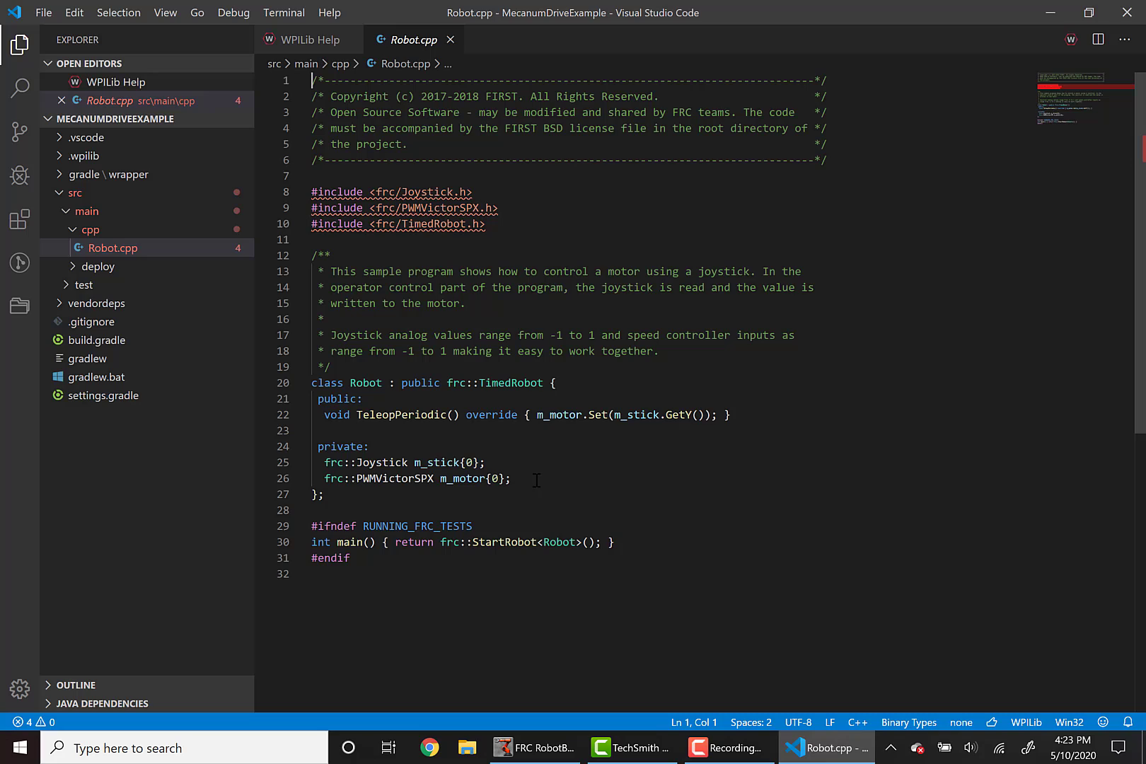
pyautogui.moveTo(552, 455)
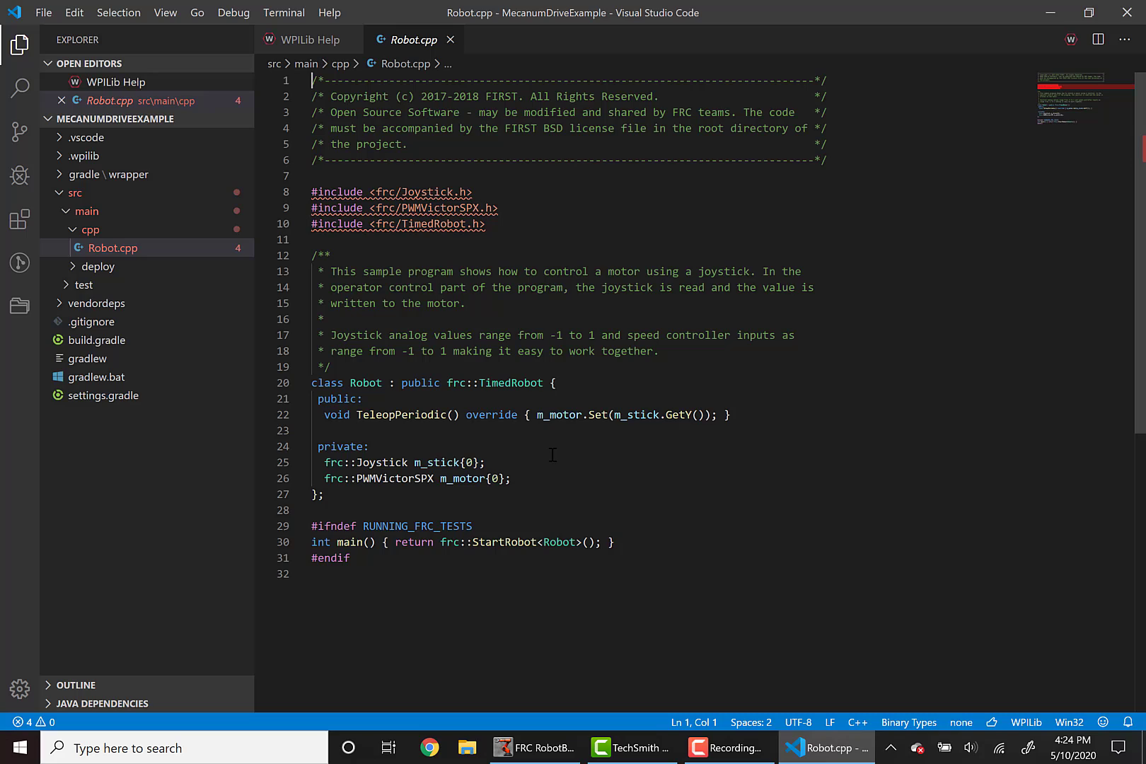
pyautogui.moveTo(575, 430)
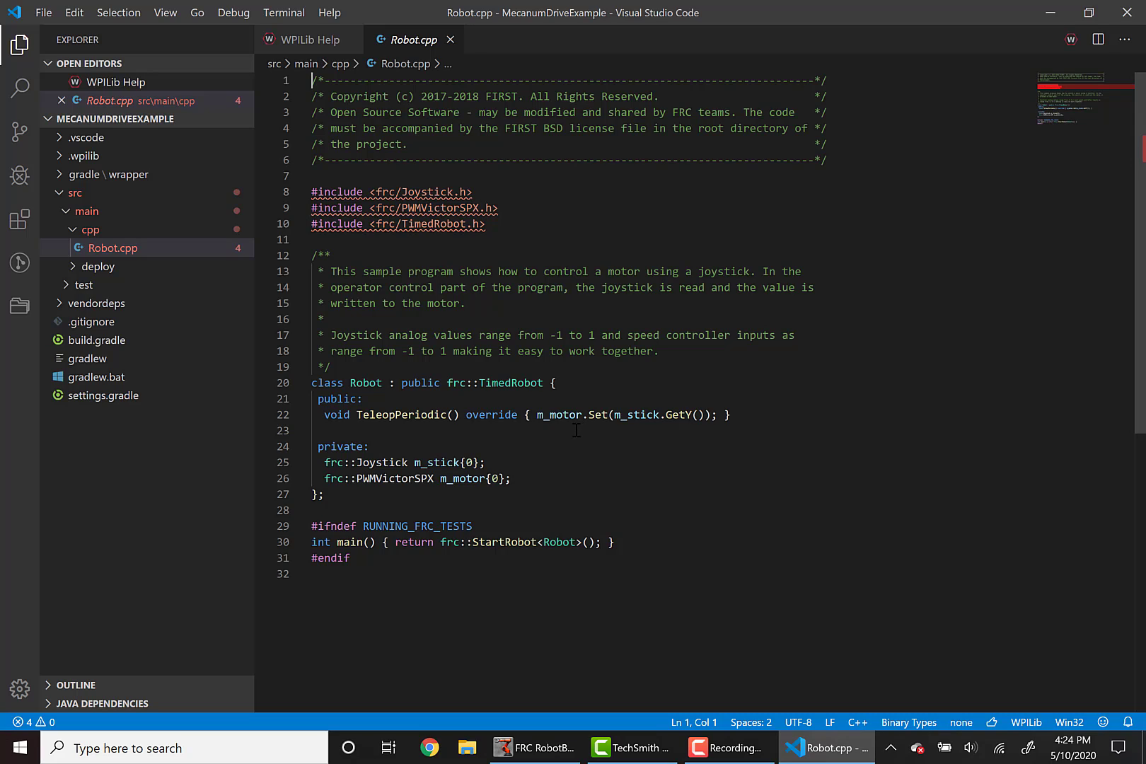
pyautogui.moveTo(1071, 39)
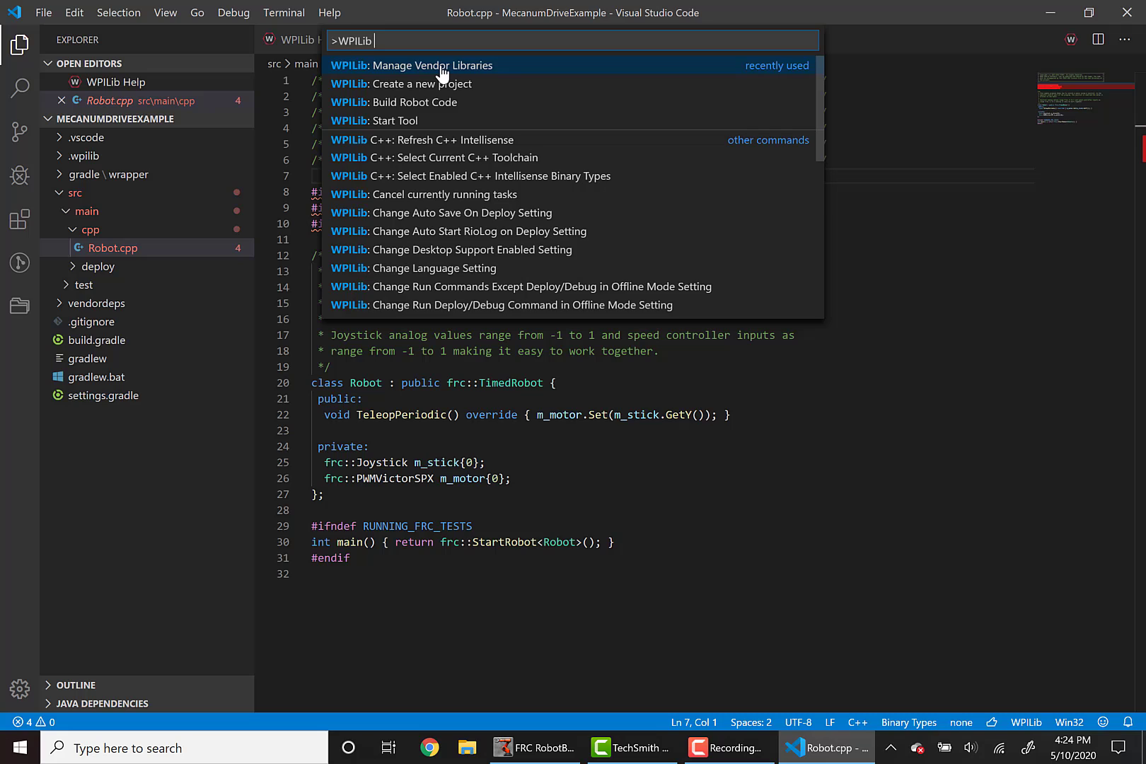
# Step: Install the CTRE-Phoenix vendor library offline into MecanumDriveExample
pyautogui.click(432, 65)
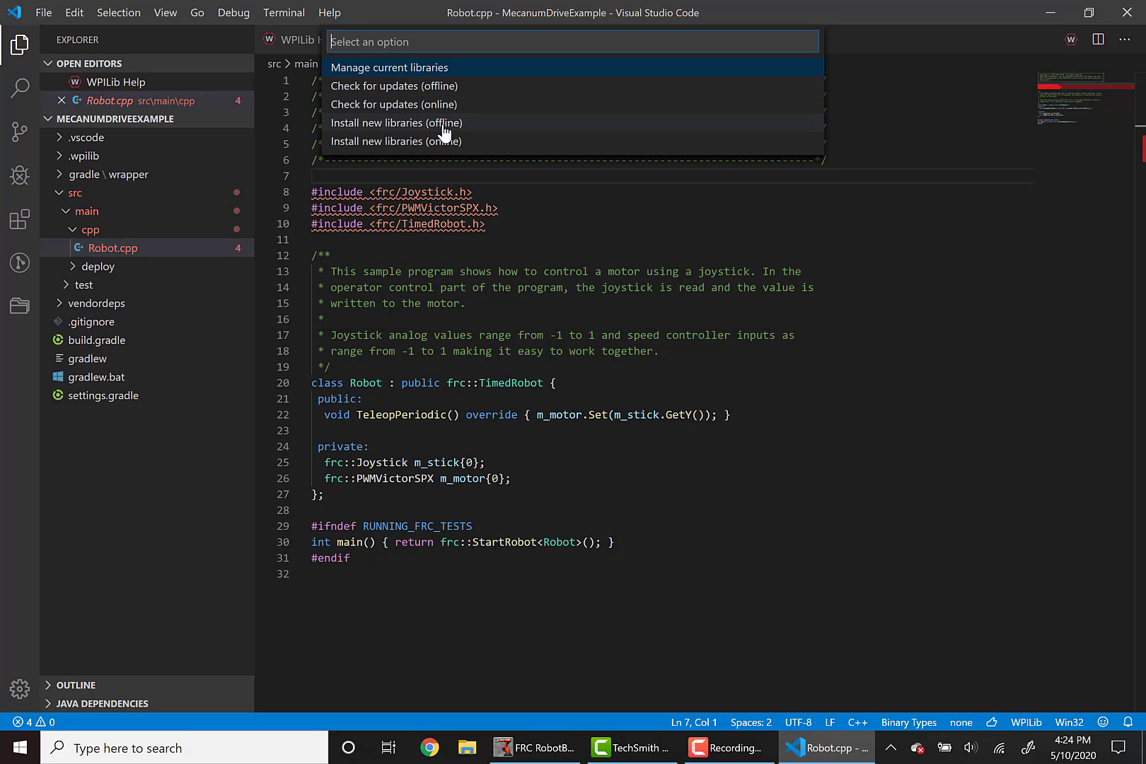
pyautogui.click(397, 122)
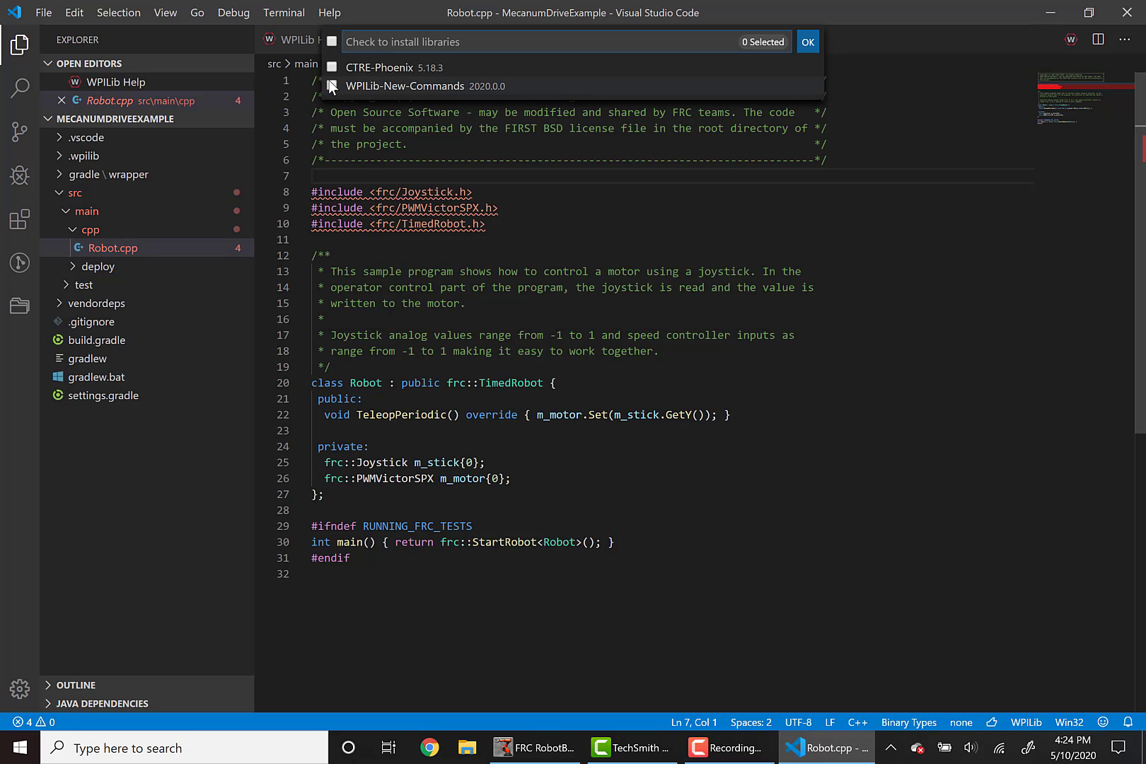
pyautogui.click(330, 68)
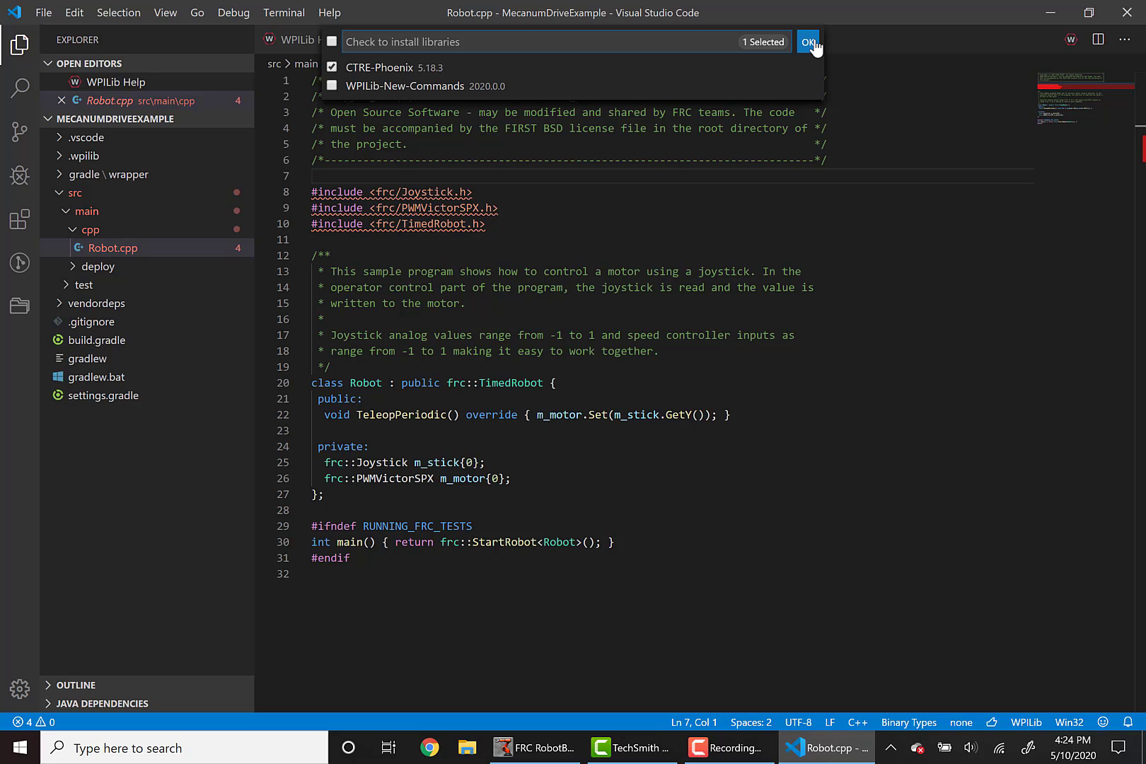
pyautogui.click(809, 41)
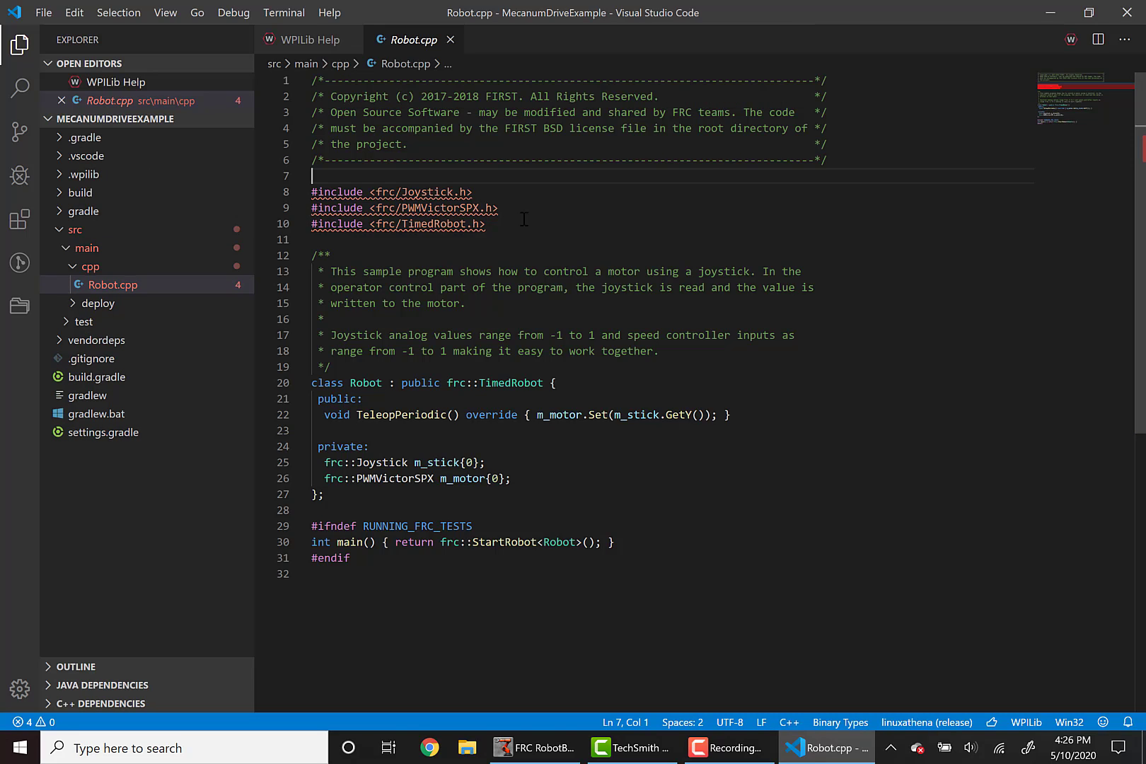
pyautogui.moveTo(489, 188)
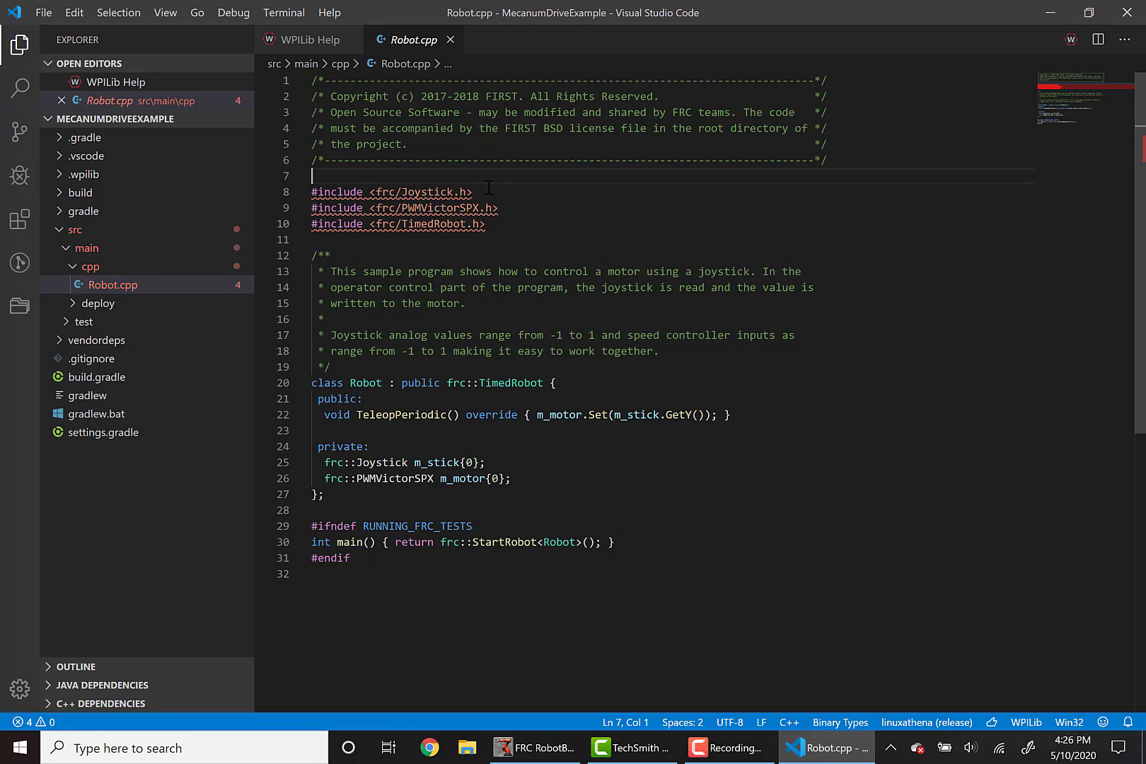
pyautogui.moveTo(513, 207)
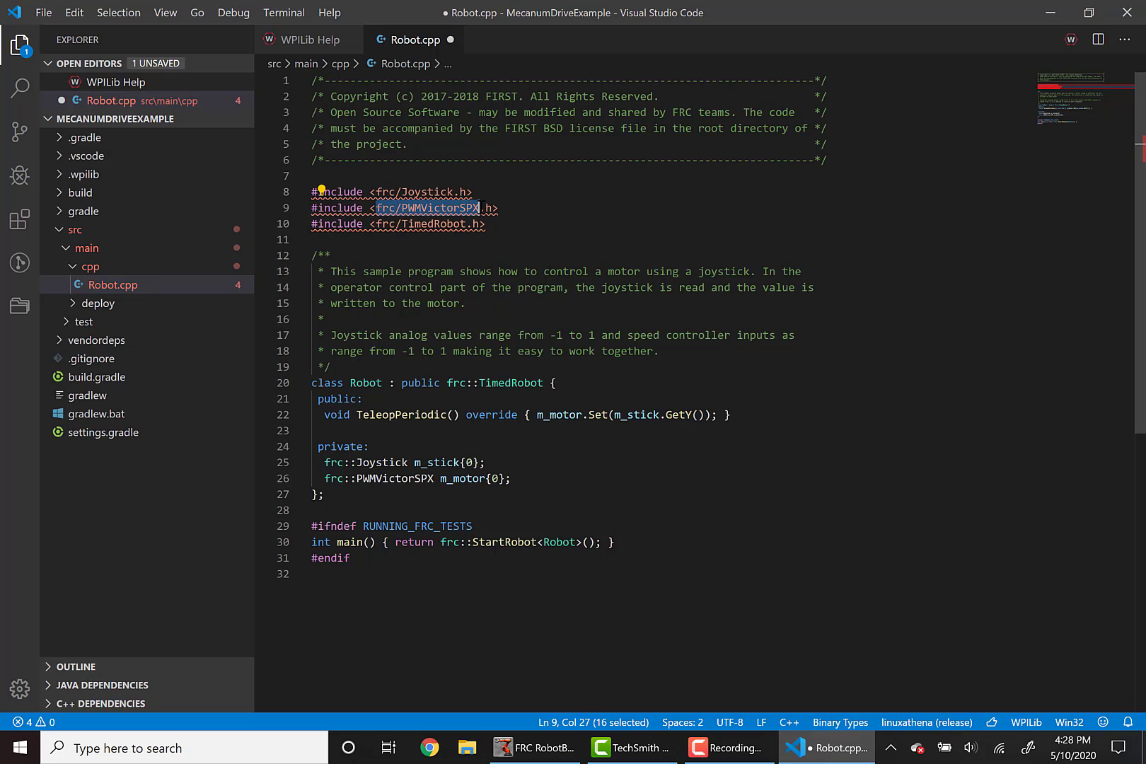
# Step: Replace the frc/PWMVictorSPX.h include on line 9 with ctre/Phoenix.h
pyautogui.write('ctre')
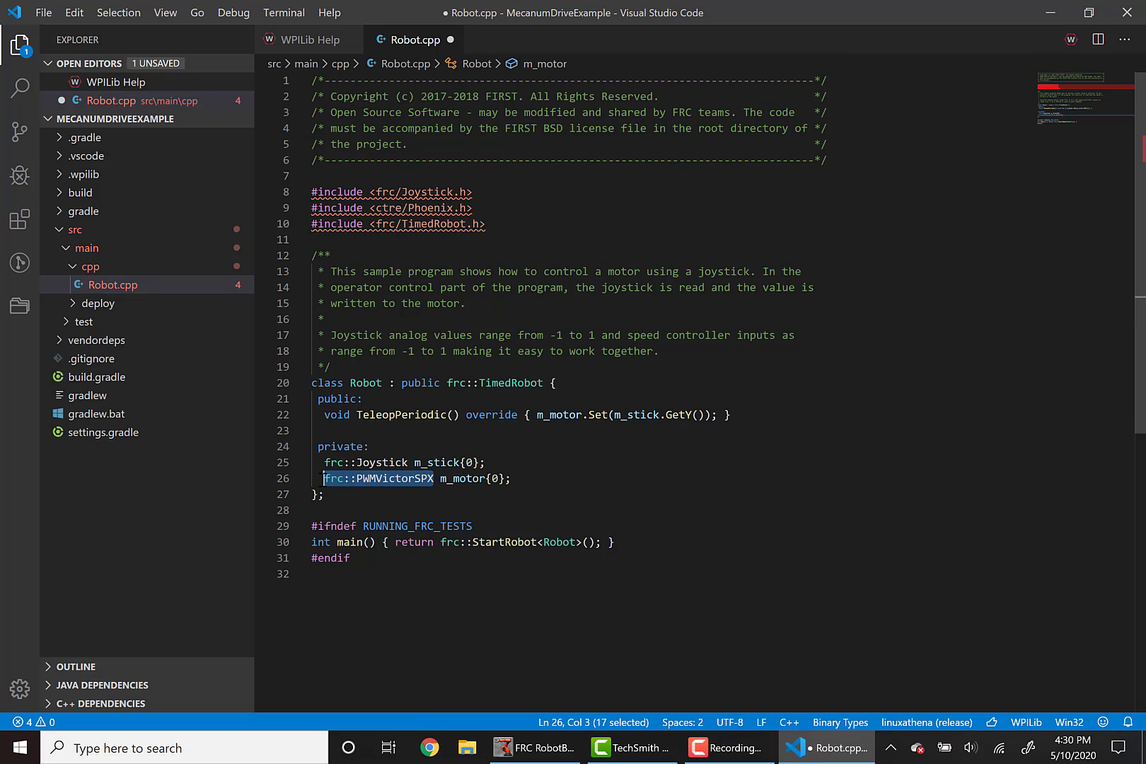
# Step: Change m_motor's type to WPI_TalonFX and select the declaration for duplicating
pyautogui.write('WPI m_motor{0};')
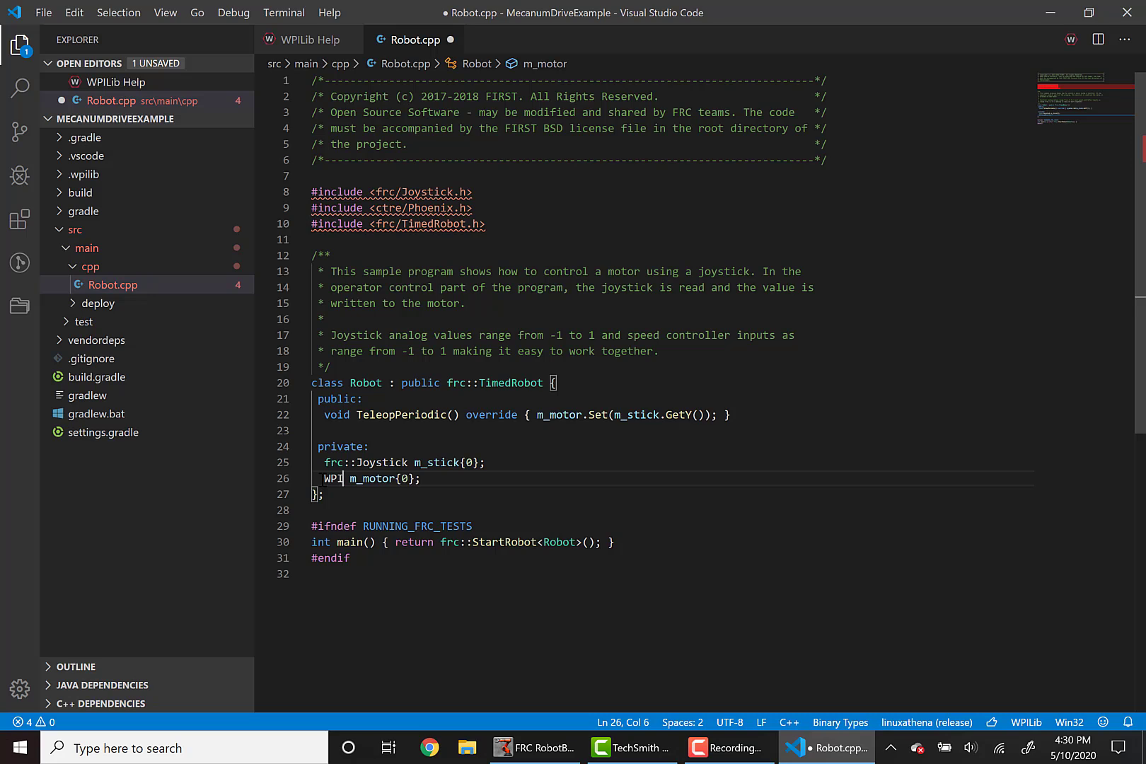
pyautogui.write('_Talo')
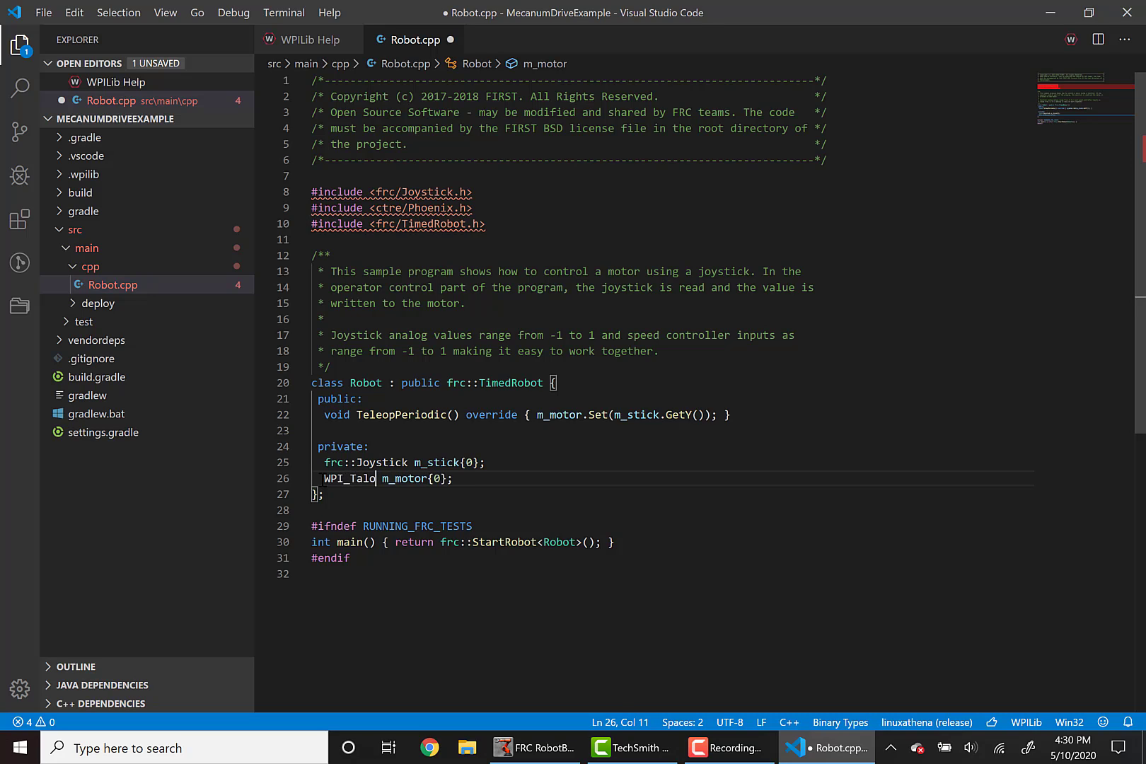
pyautogui.write('nFX')
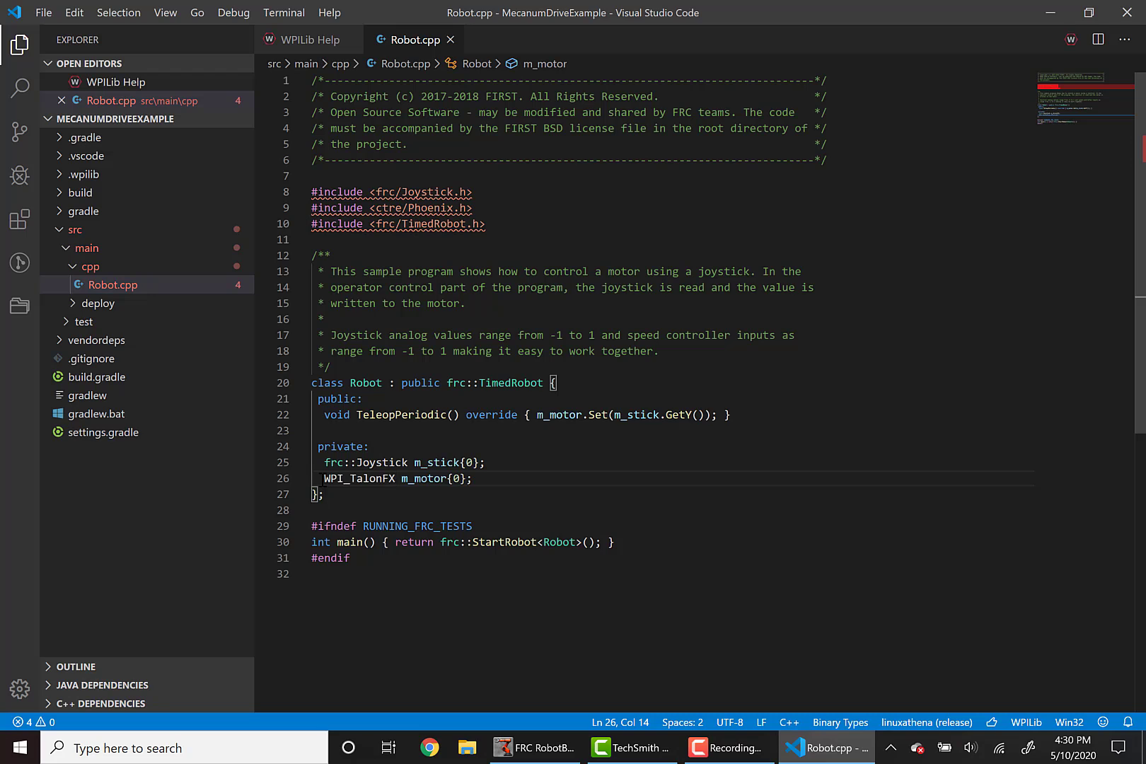
pyautogui.moveTo(326, 478); pyautogui.dragTo(472, 479)
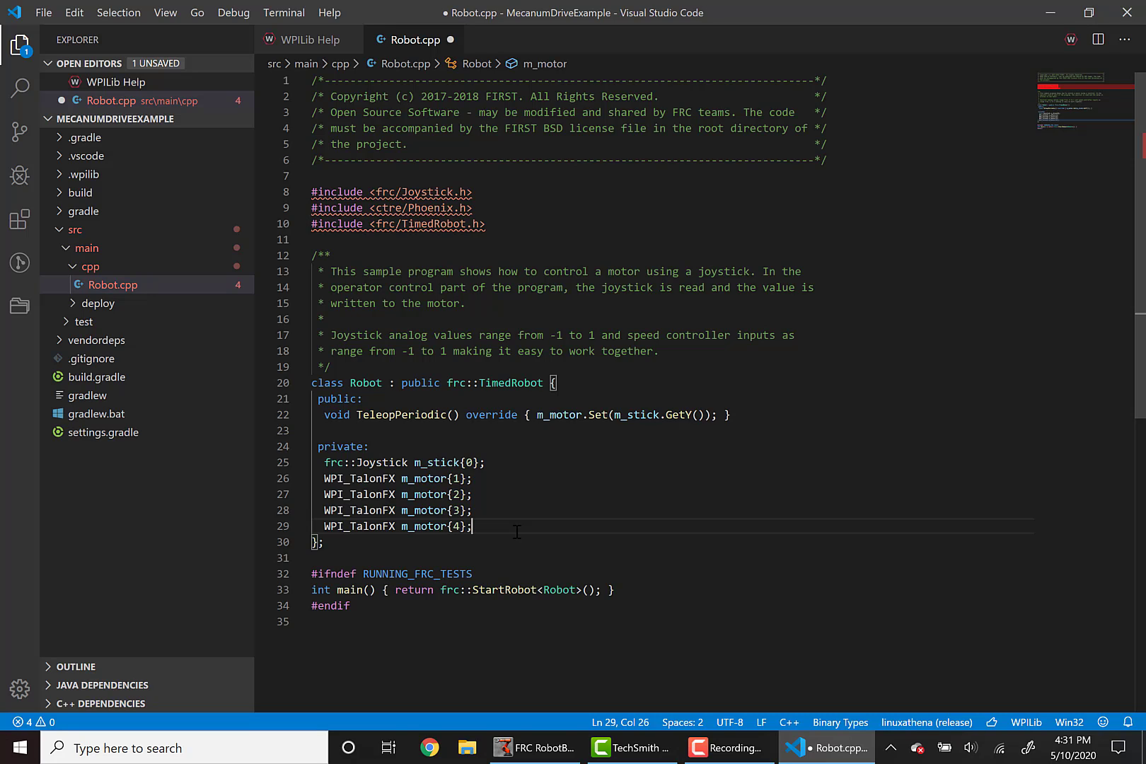
pyautogui.moveTo(511, 522)
pyautogui.write('RearRightM')
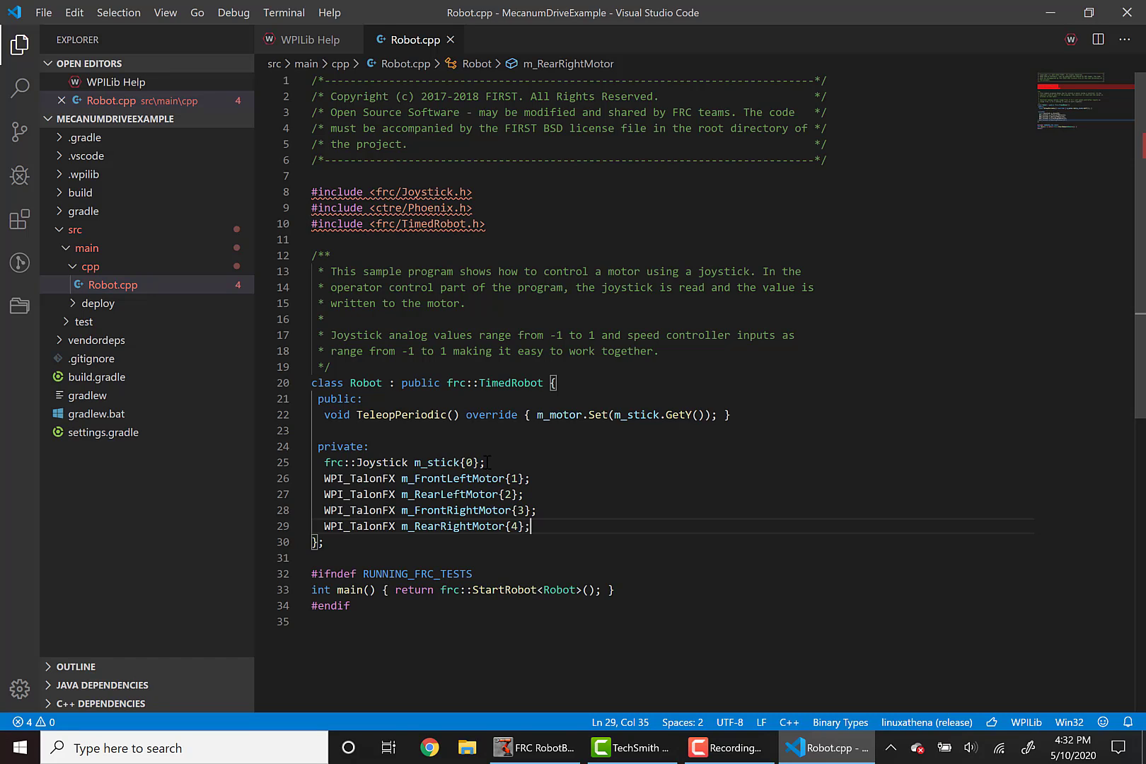
pyautogui.moveTo(545, 478)
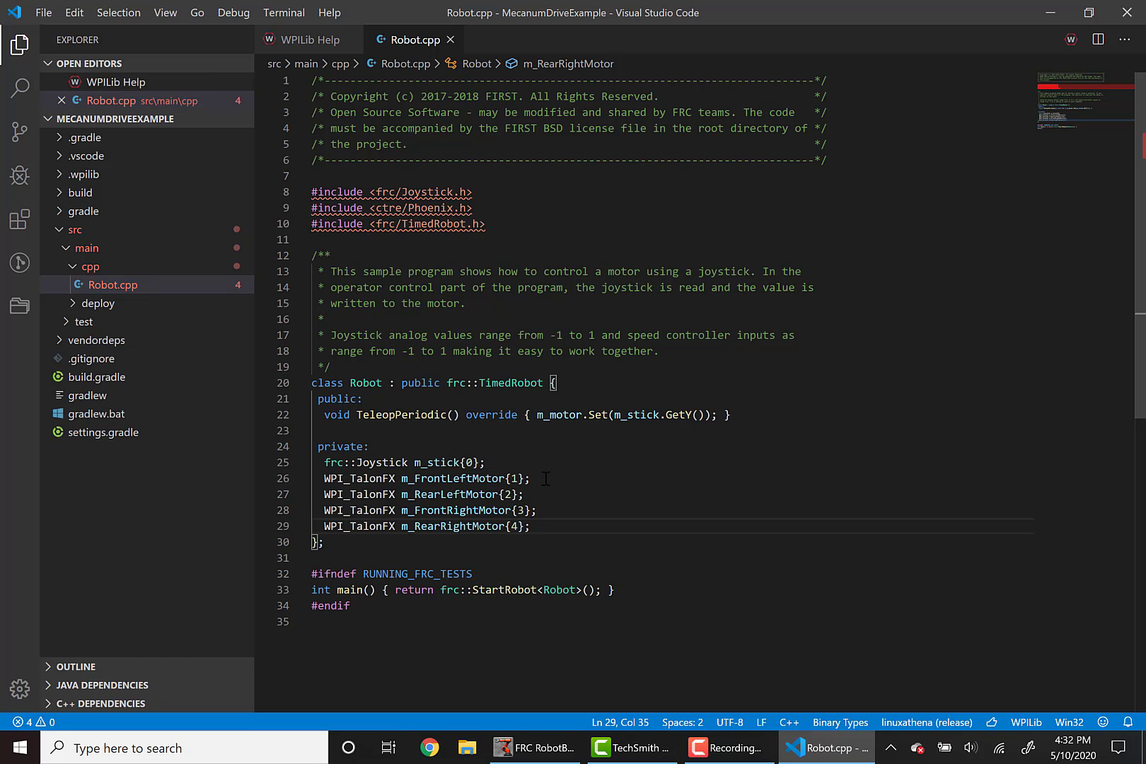
pyautogui.moveTo(539, 433)
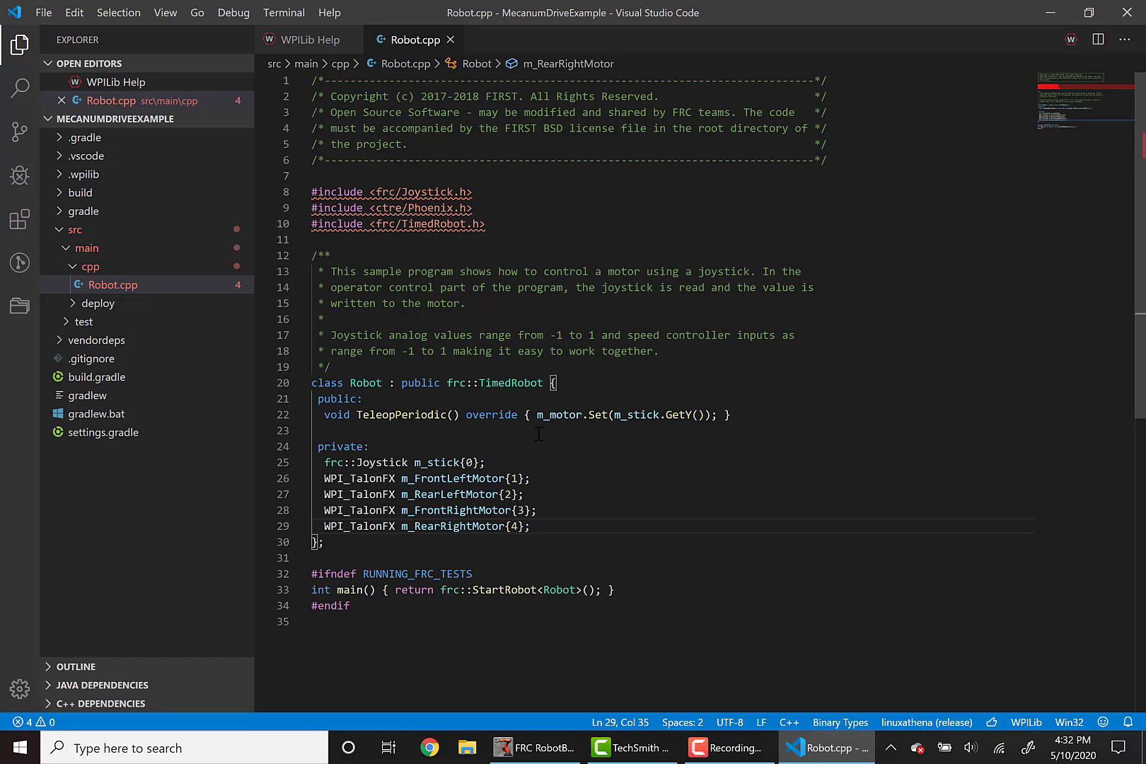
pyautogui.moveTo(695, 430)
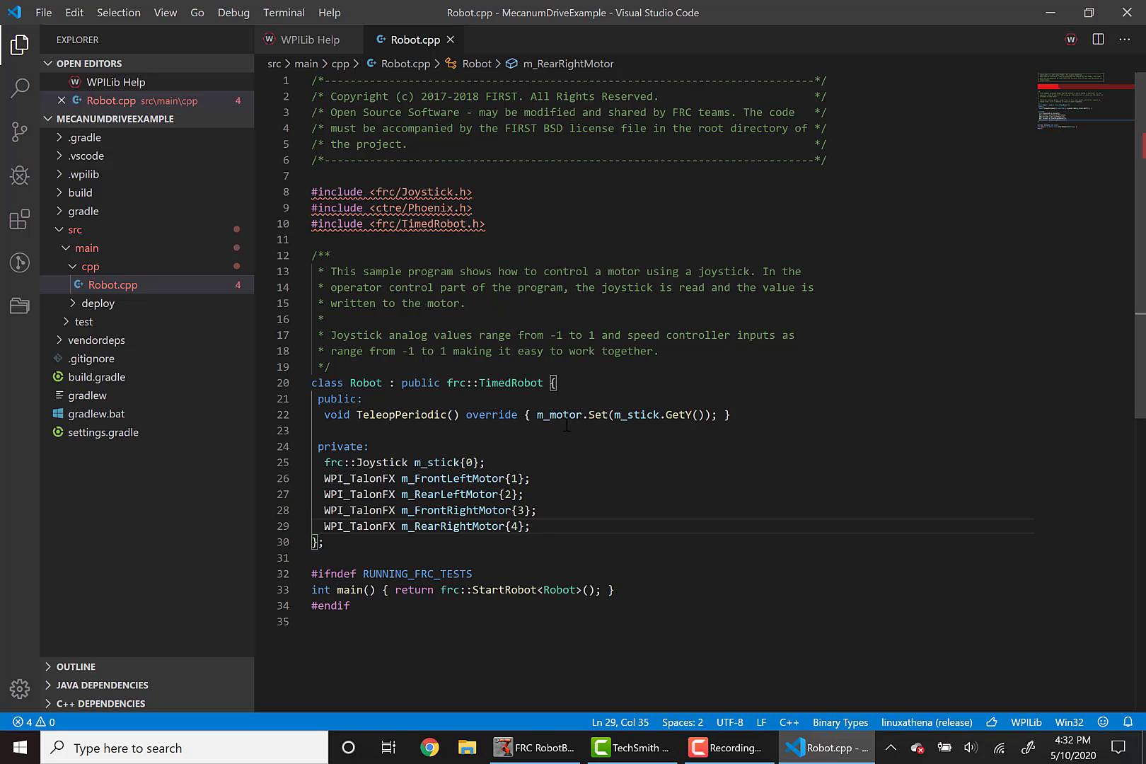
pyautogui.moveTo(541, 430)
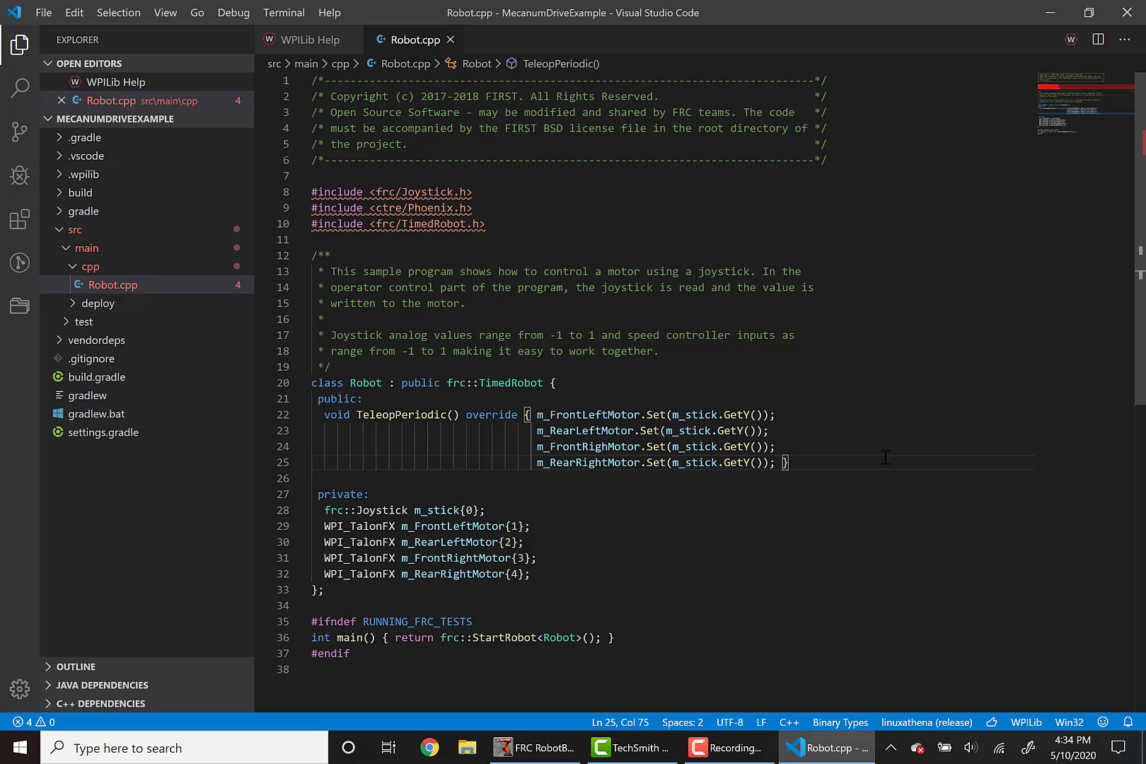
pyautogui.moveTo(659, 481)
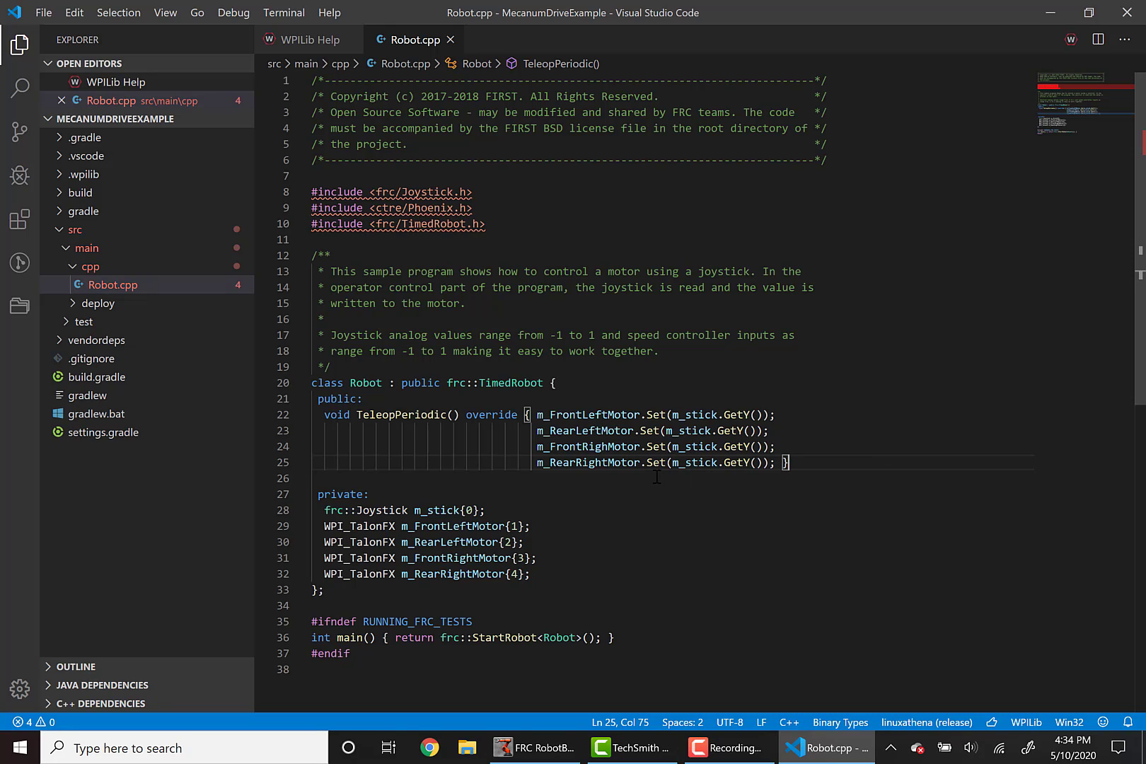
pyautogui.moveTo(742, 475)
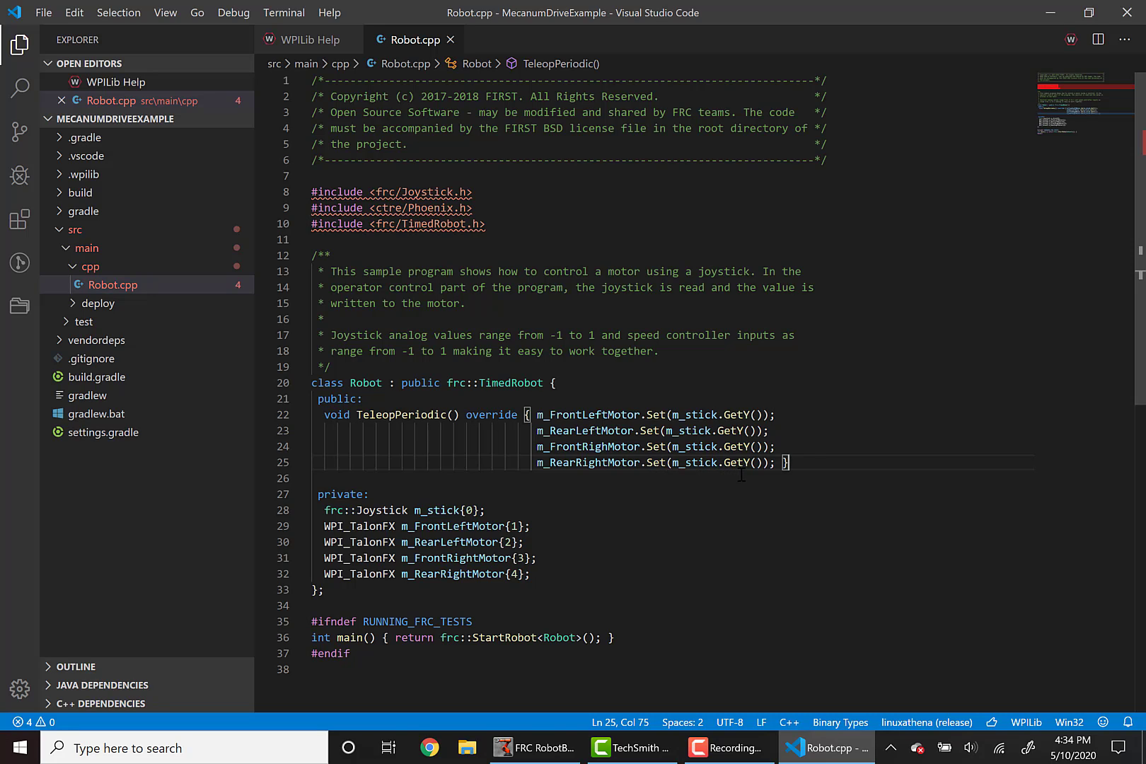
pyautogui.moveTo(810, 463)
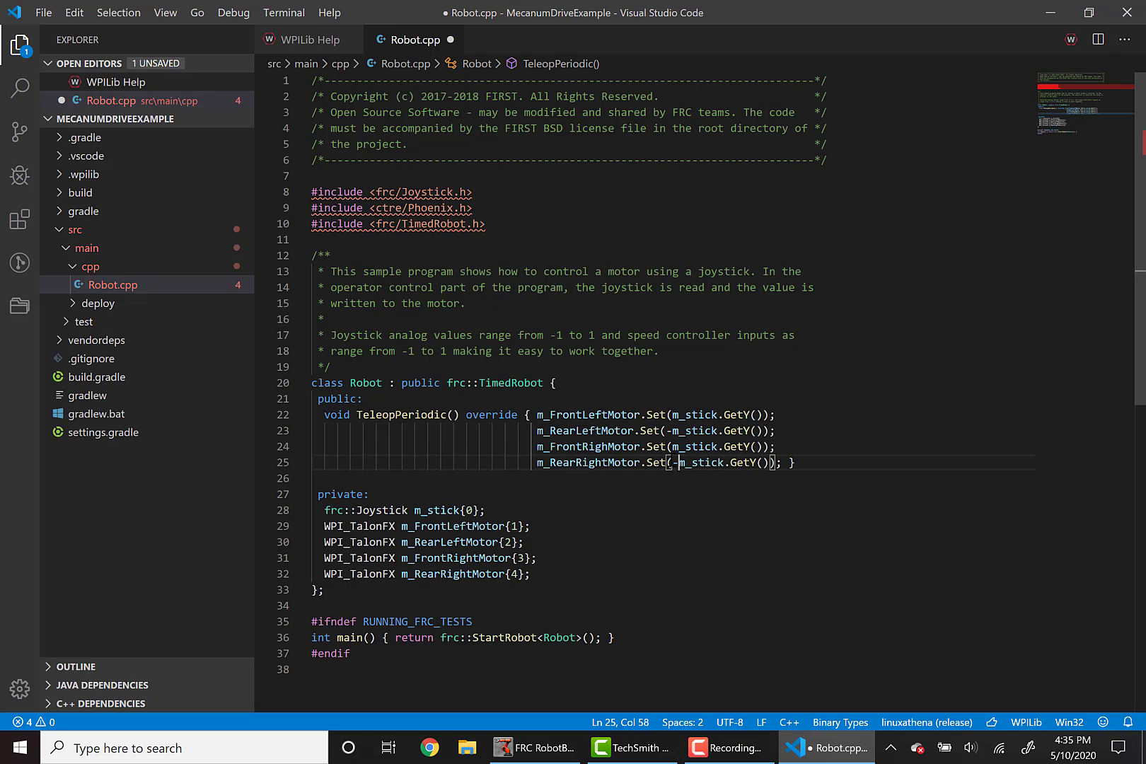
pyautogui.moveTo(892, 463)
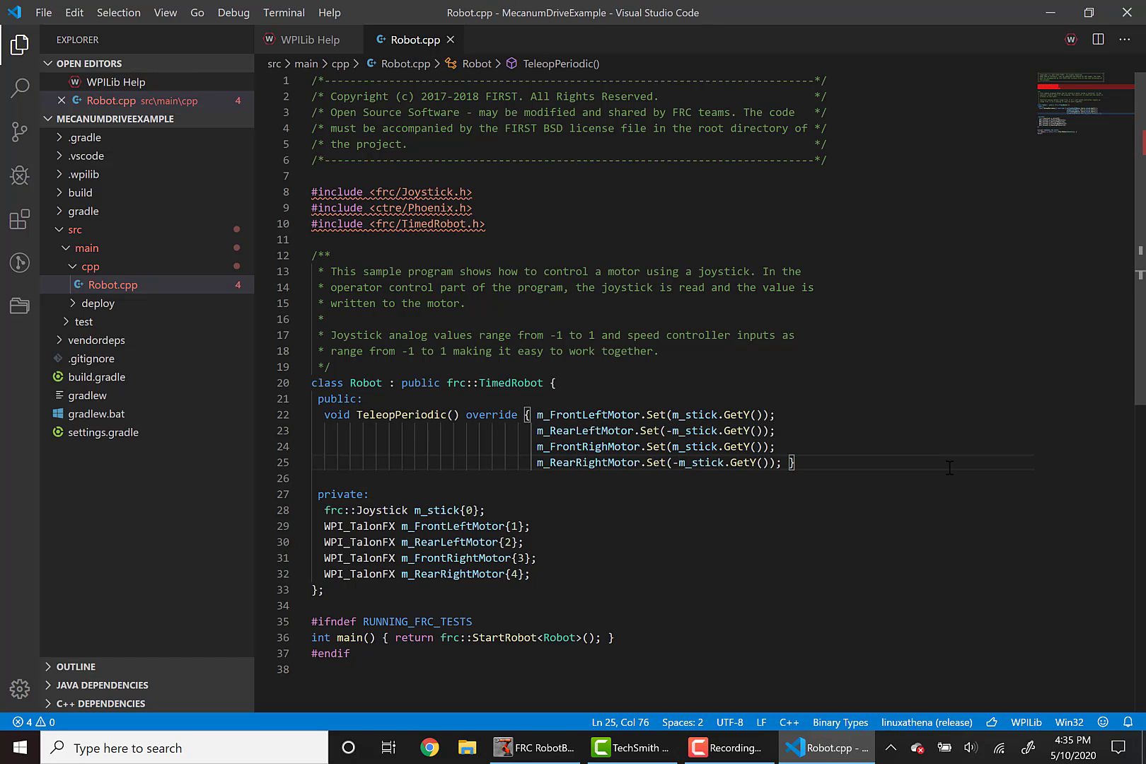
pyautogui.moveTo(1070, 38)
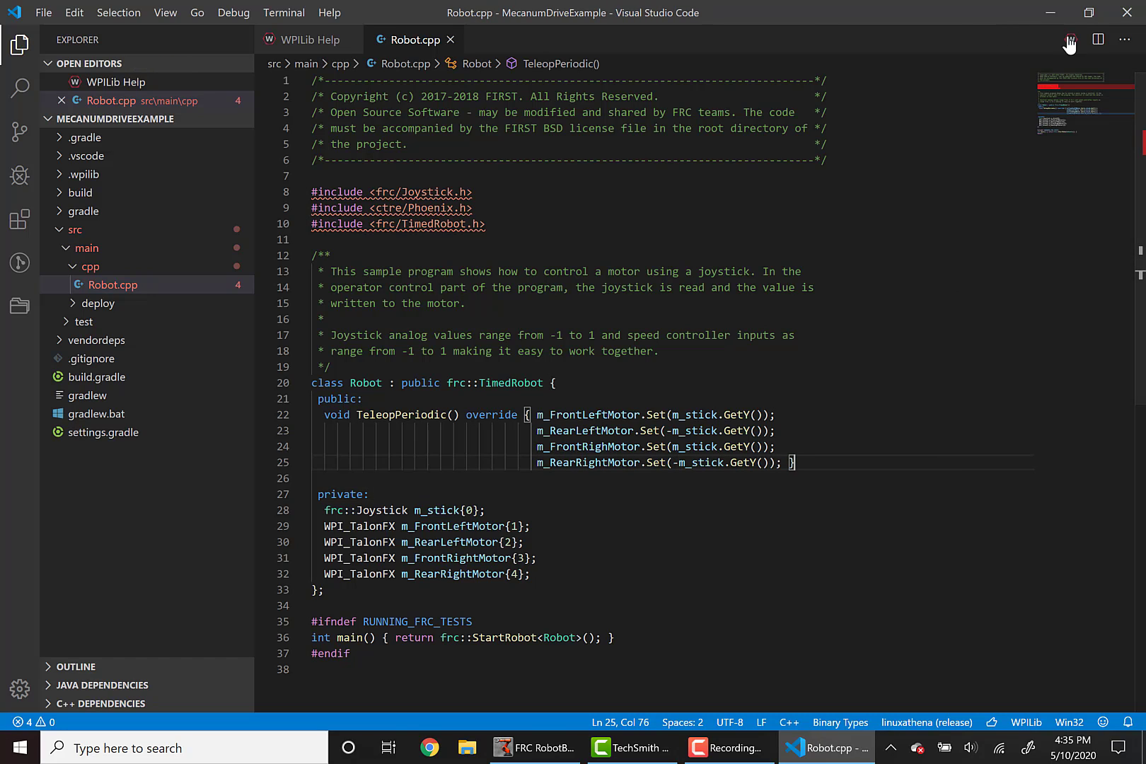
# Step: Negate m_stick.GetY() in the rear left and rear right motor Set calls
pyautogui.click(875, 465)
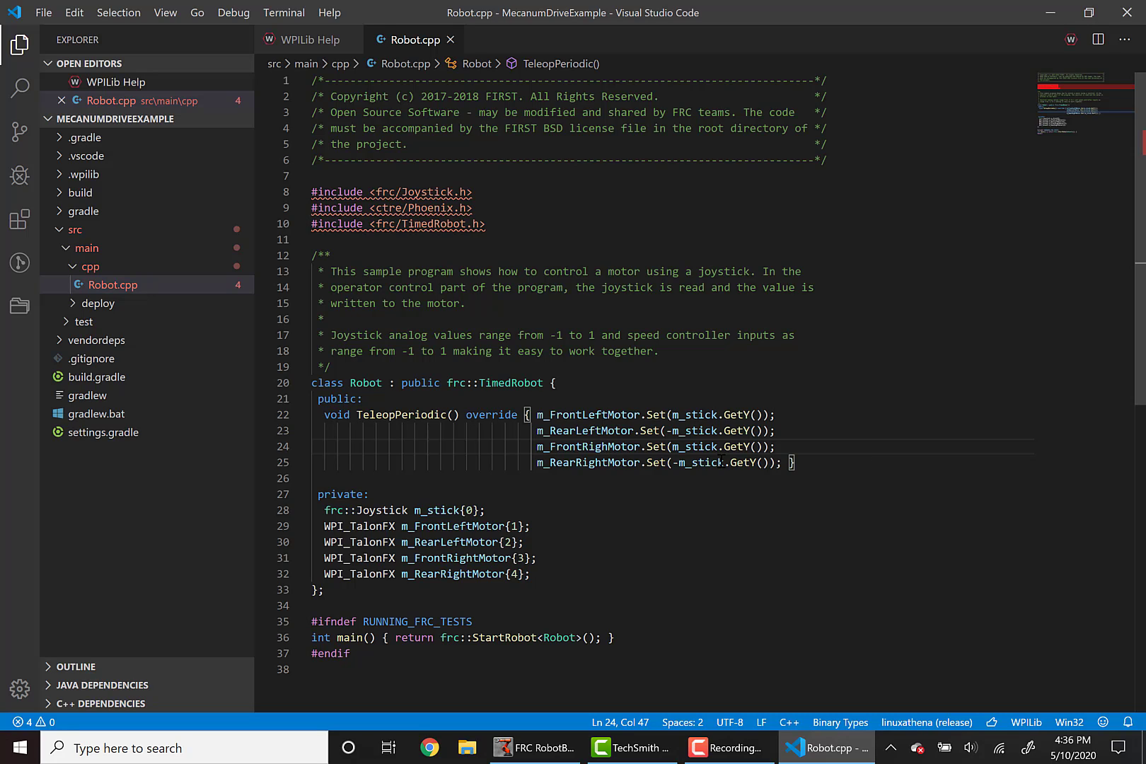
pyautogui.moveTo(883, 462)
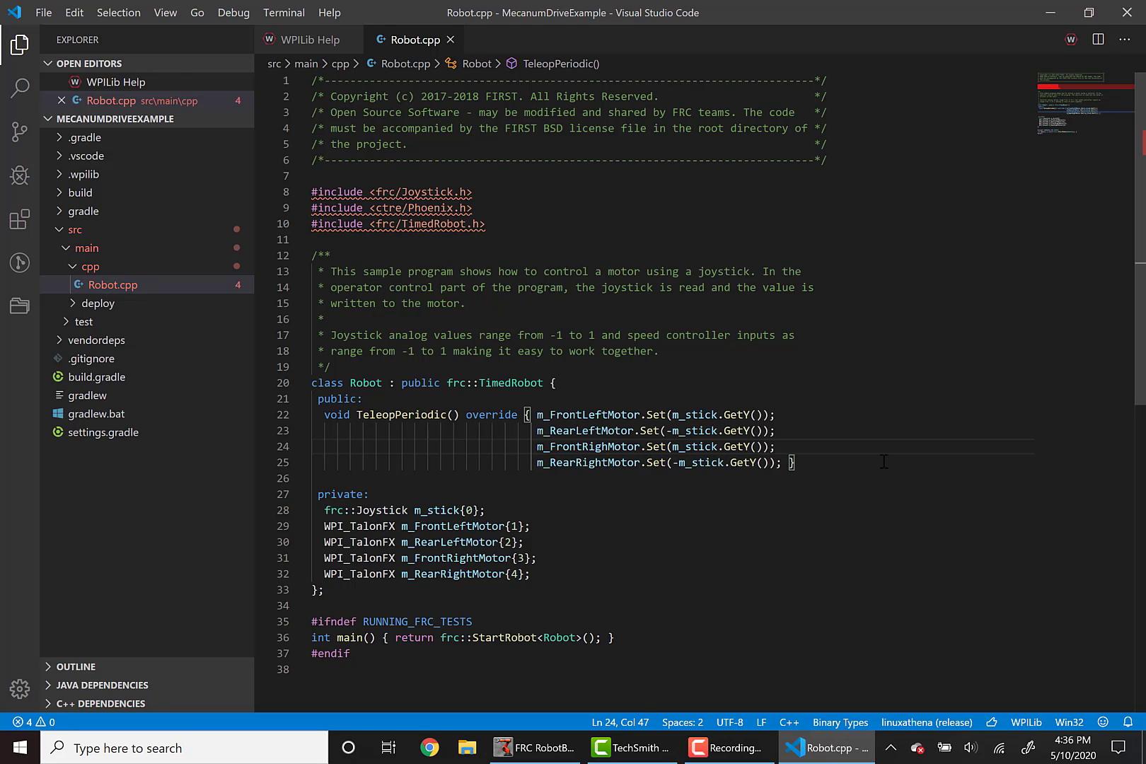